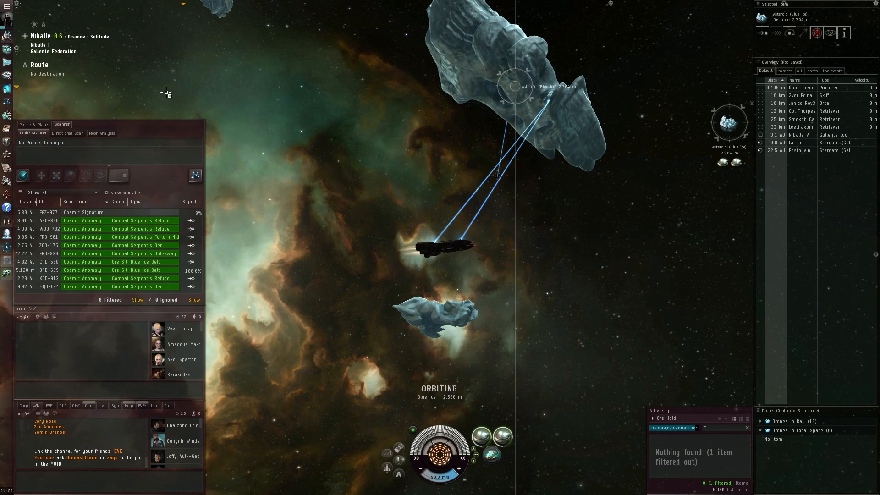
# Open the in-game browser from the Neocom sidebar onto the EVE Gate home page
pyautogui.click(6, 8)
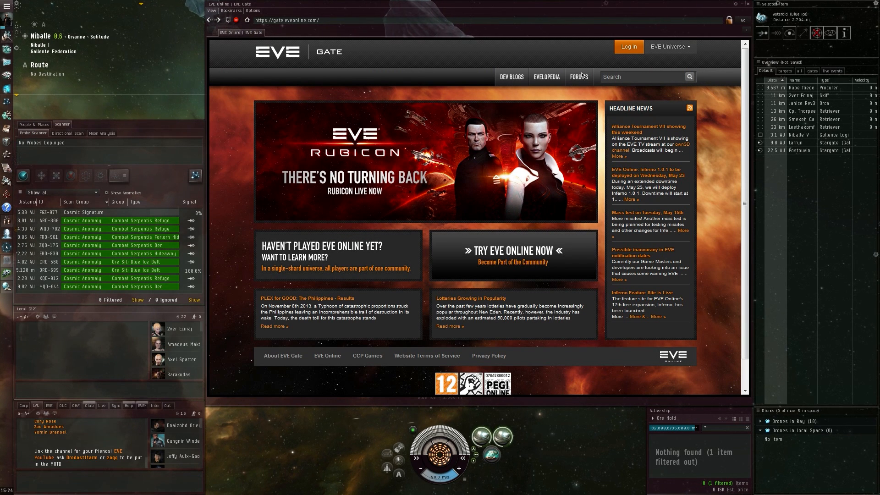
# Go to the EVE Forums and scroll down through the forum channel index
pyautogui.click(578, 77)
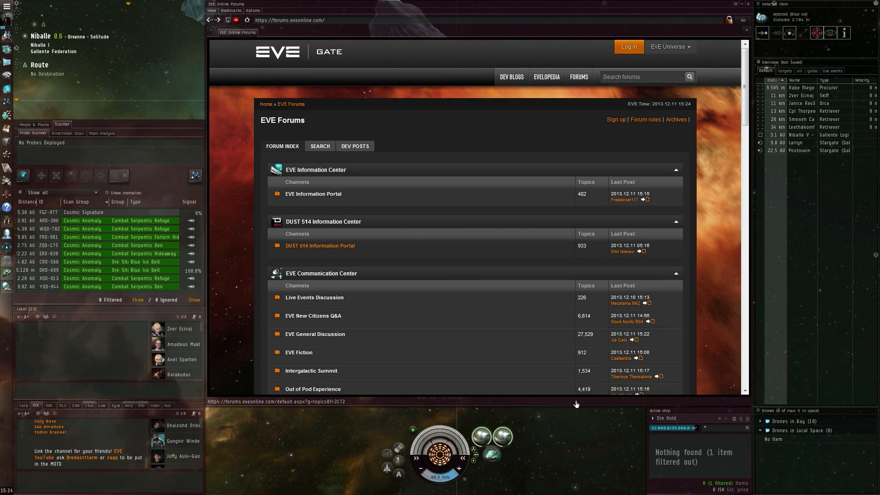
pyautogui.scroll(-3)
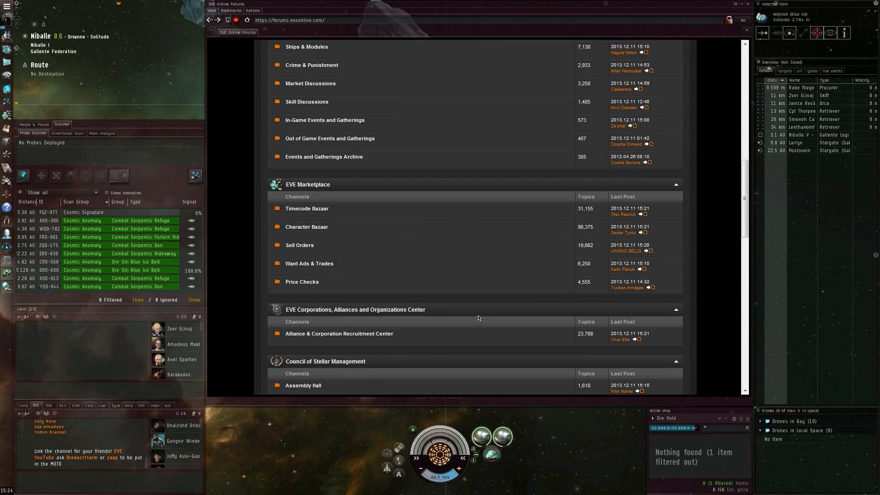
pyautogui.scroll(-3)
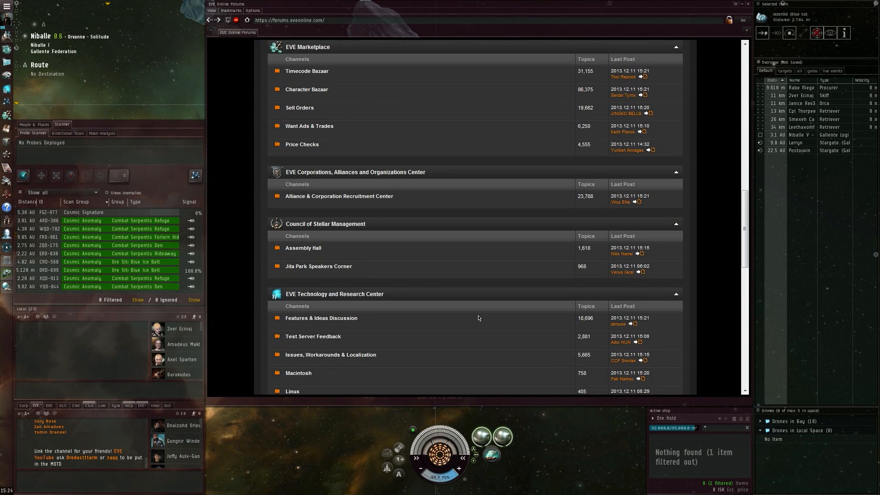
pyautogui.scroll(-3)
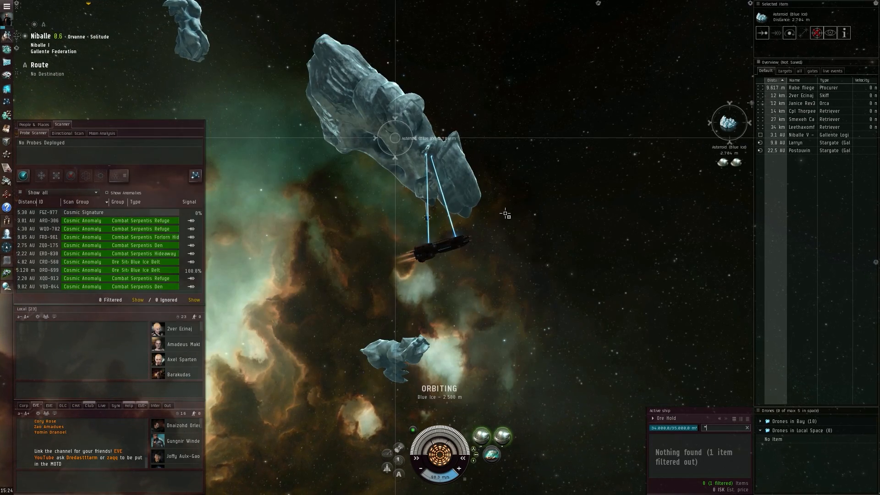
pyautogui.rightClick(507, 214)
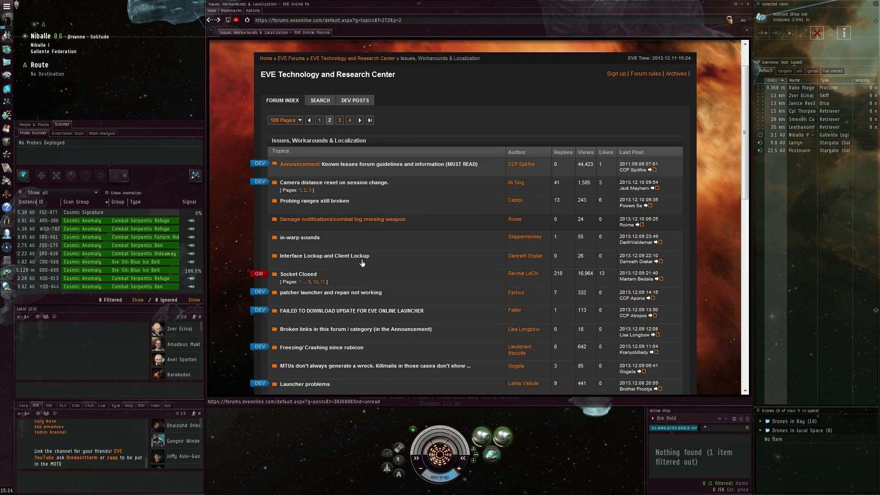
# Scroll the topic list and open the 'Freezing/ Crashing since rubicon' thread
pyautogui.scroll(-3)
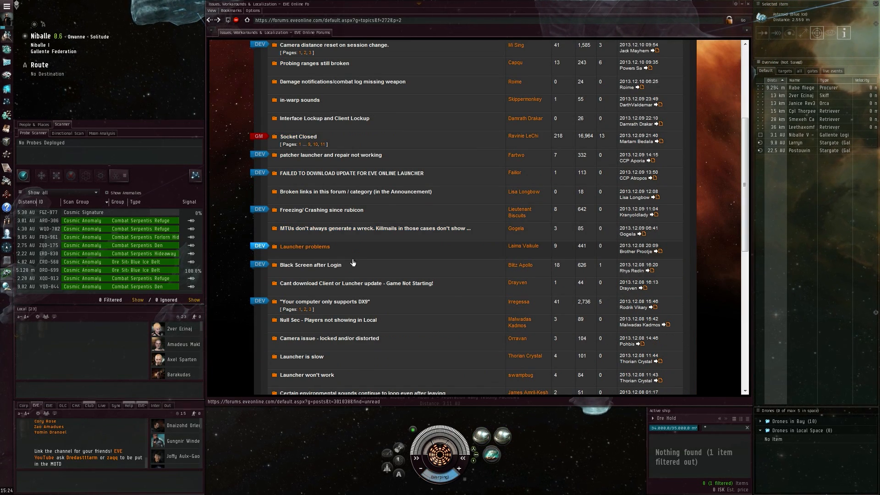
pyautogui.moveTo(329, 212)
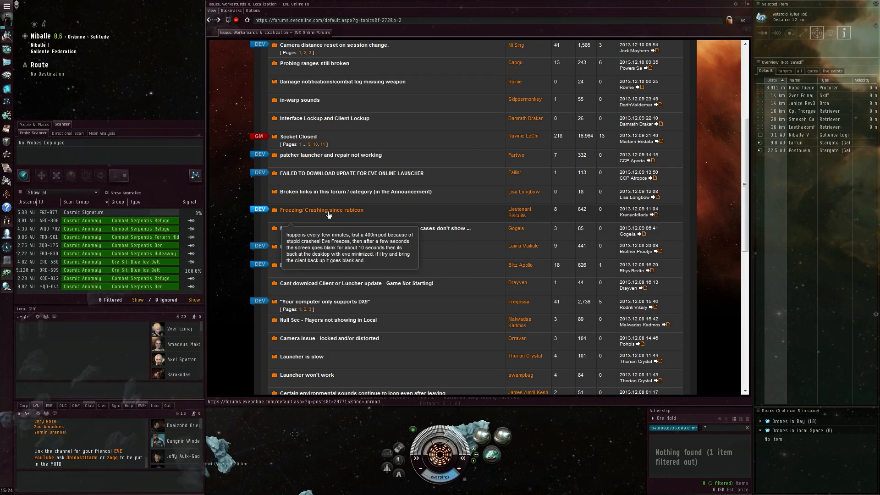
pyautogui.click(321, 210)
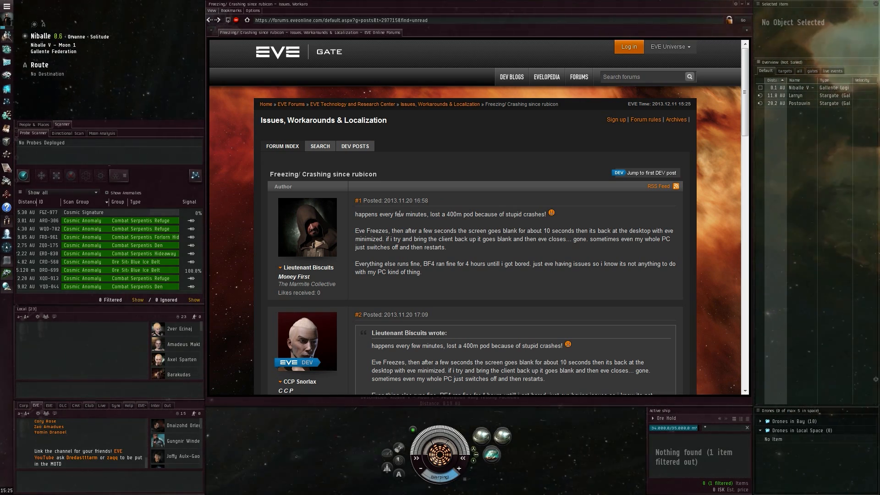
# Scroll through the thread to read the CCP reply recommending running under DX9
pyautogui.scroll(-3)
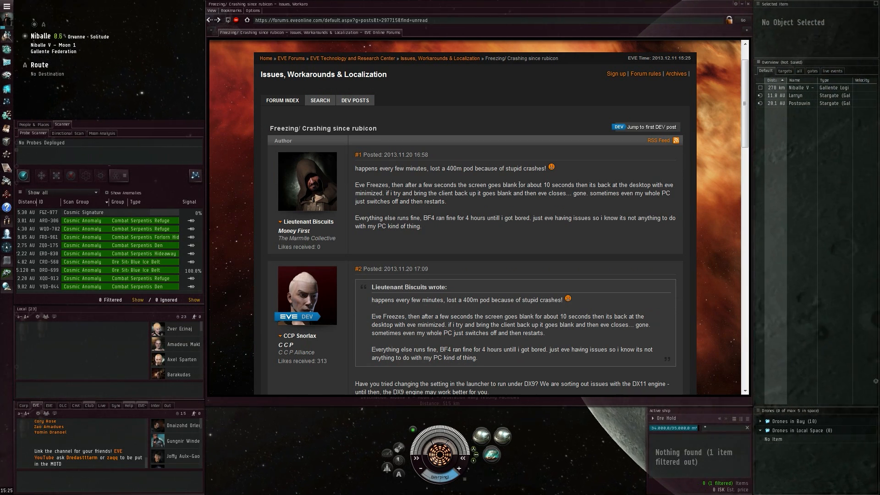
pyautogui.scroll(-3)
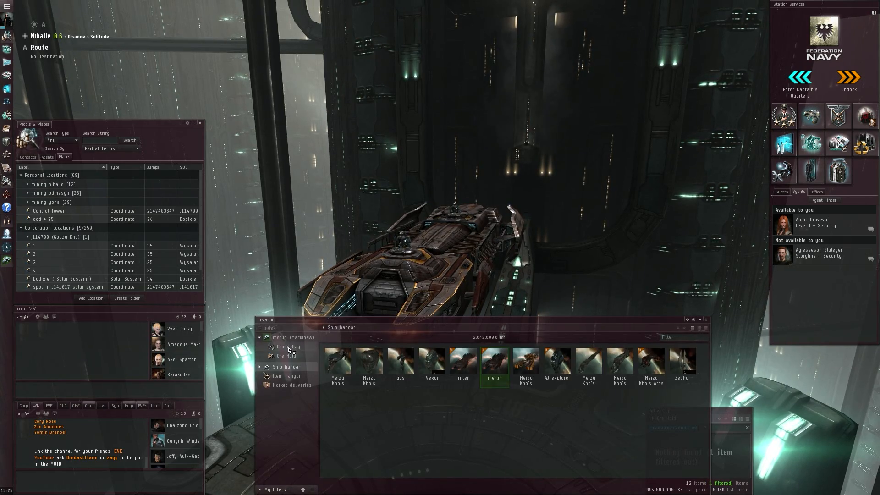
# Check the Mackinaw's empty ore hold, then view the station item hangar with 34 Blue Ice
pyautogui.click(286, 356)
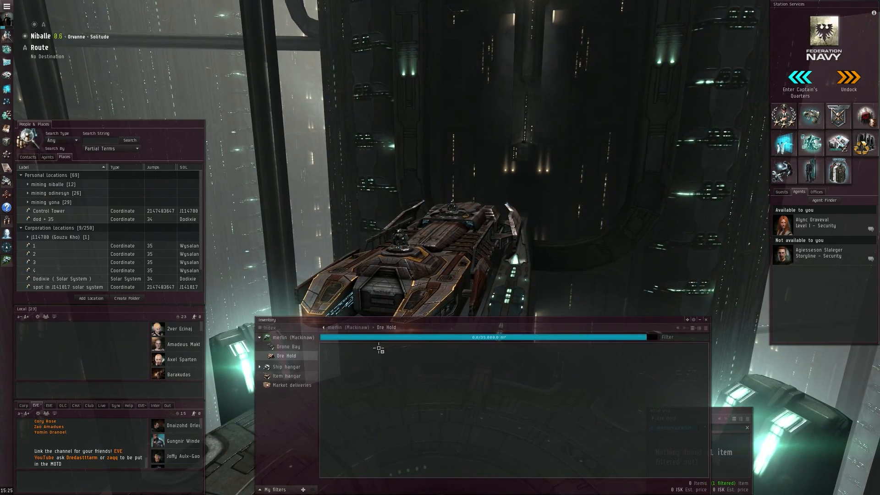
pyautogui.click(287, 376)
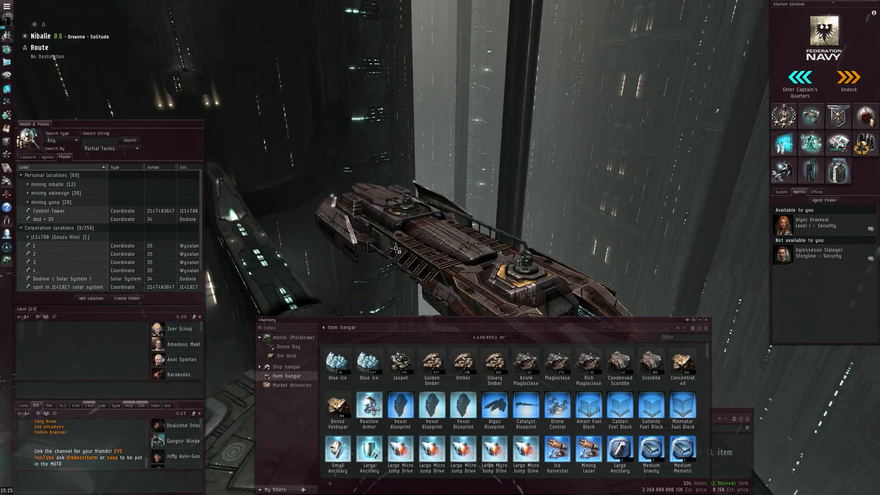
pyautogui.moveTo(338, 367)
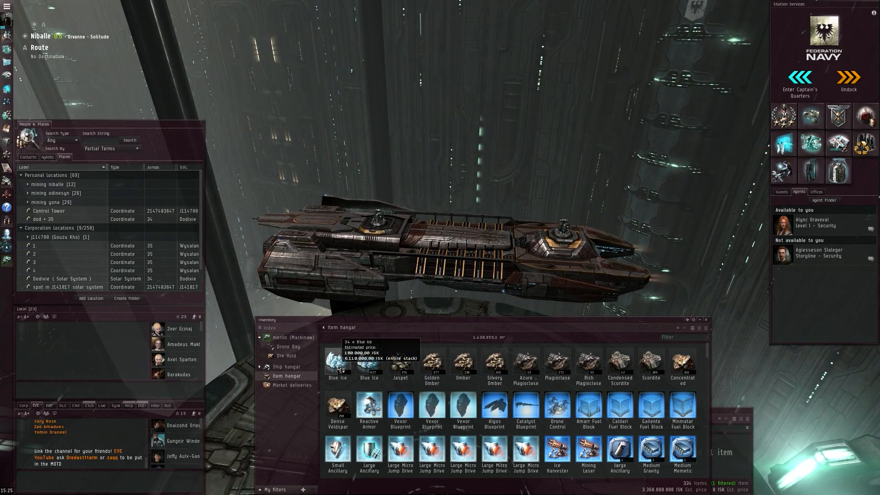